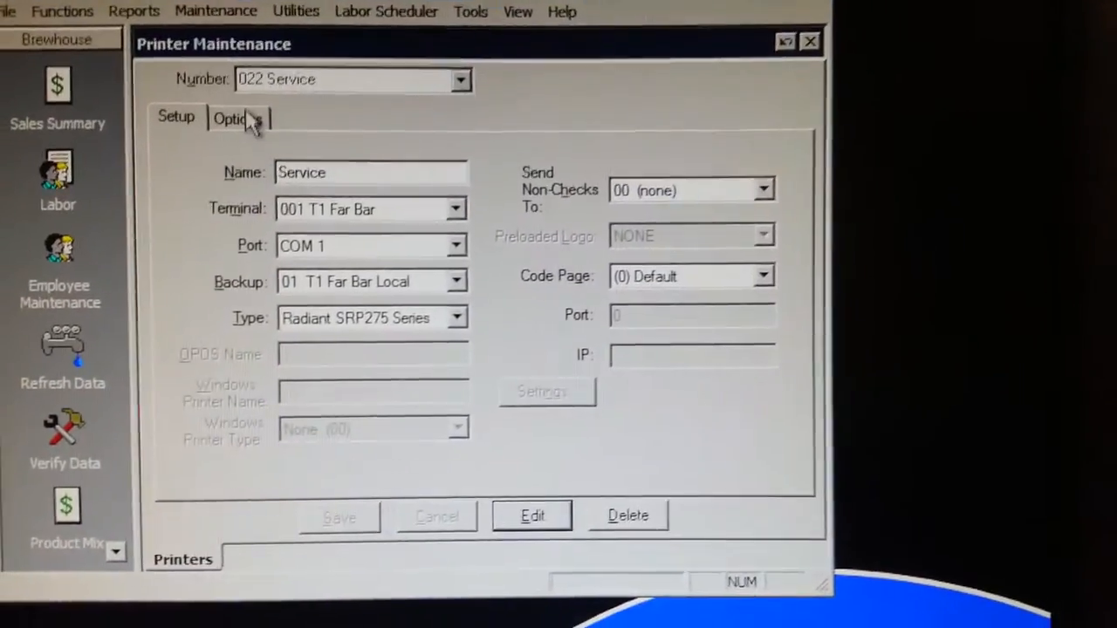
Log back in at the T1 Far Bar POS terminal with an employee number
click(234, 120)
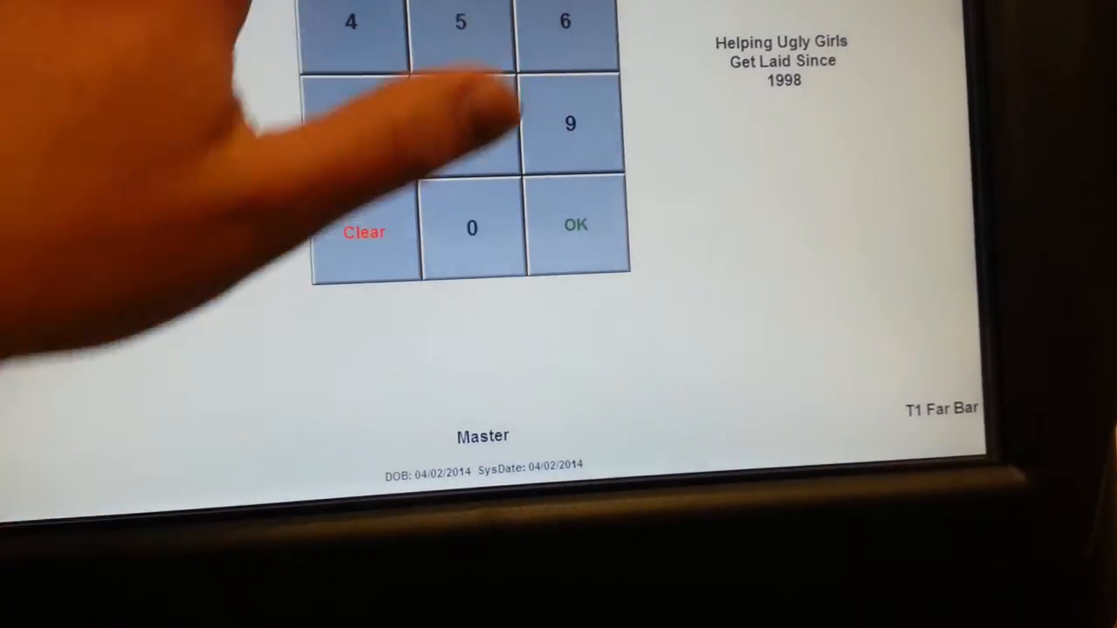
click(574, 225)
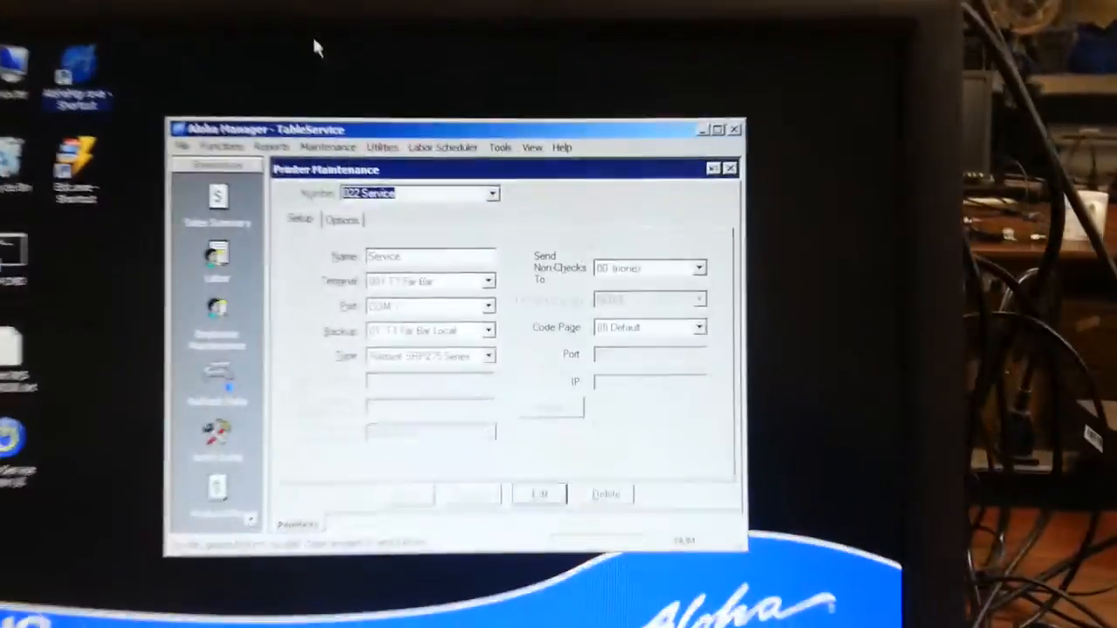
Run Refresh Data and confirm Yes to reload Printer Maintenance
click(477, 82)
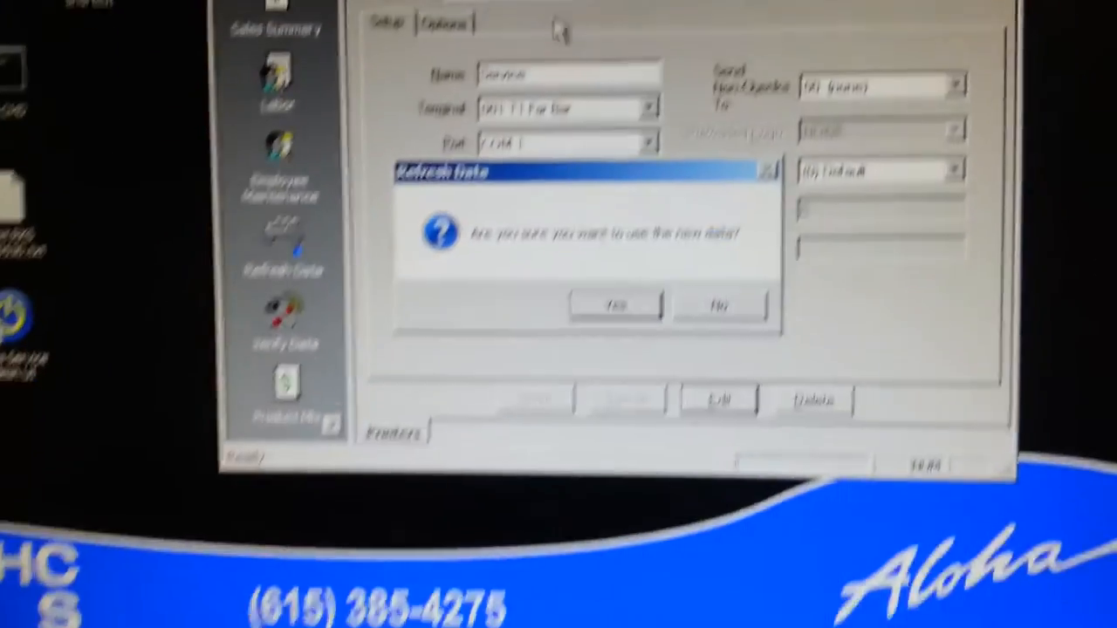
click(615, 303)
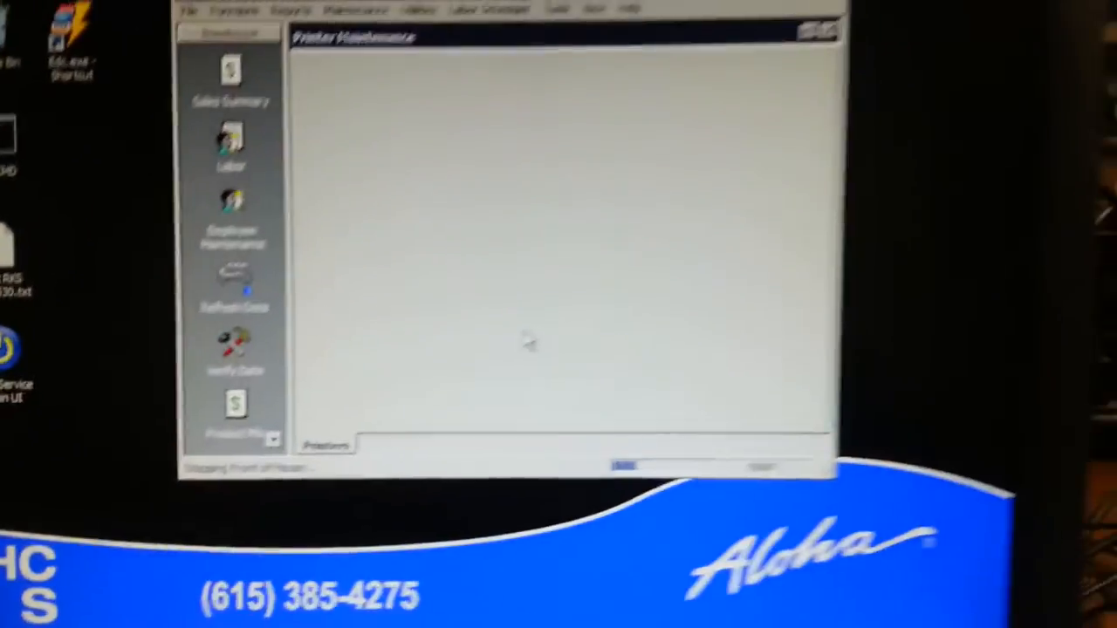